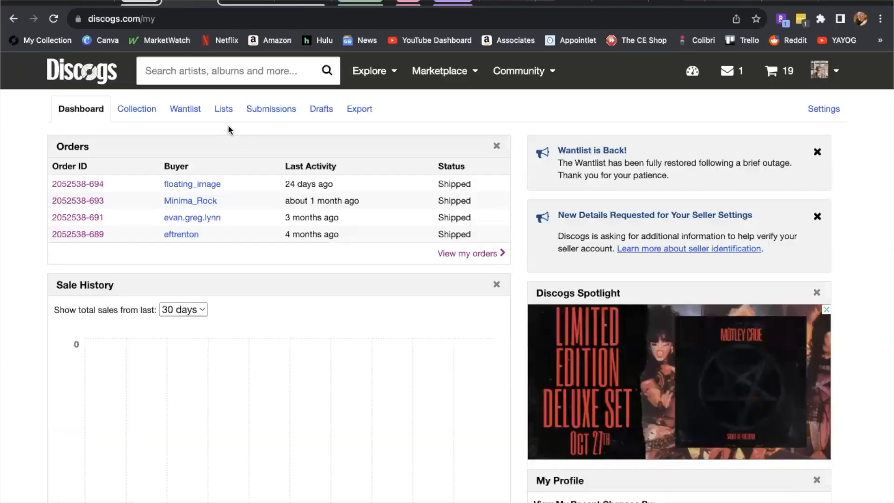
# - Go to the Collection page listing all 2,806 records with estimated values
pyautogui.click(138, 108)
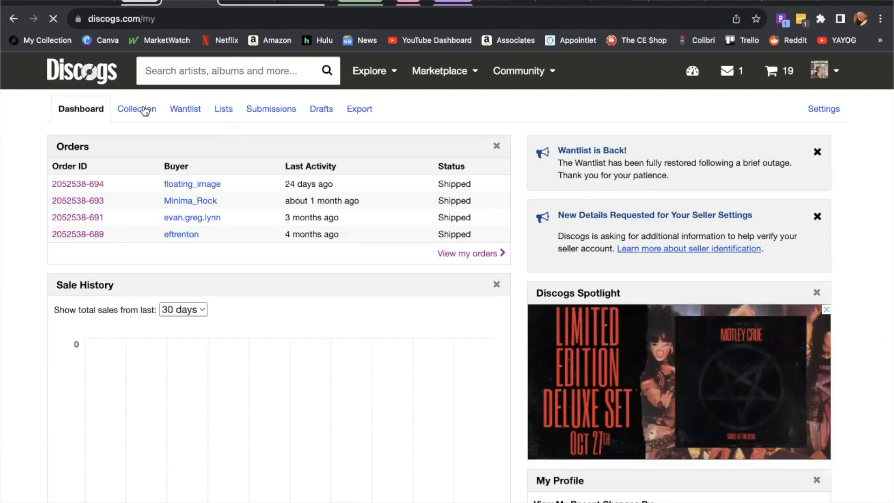
pyautogui.click(136, 108)
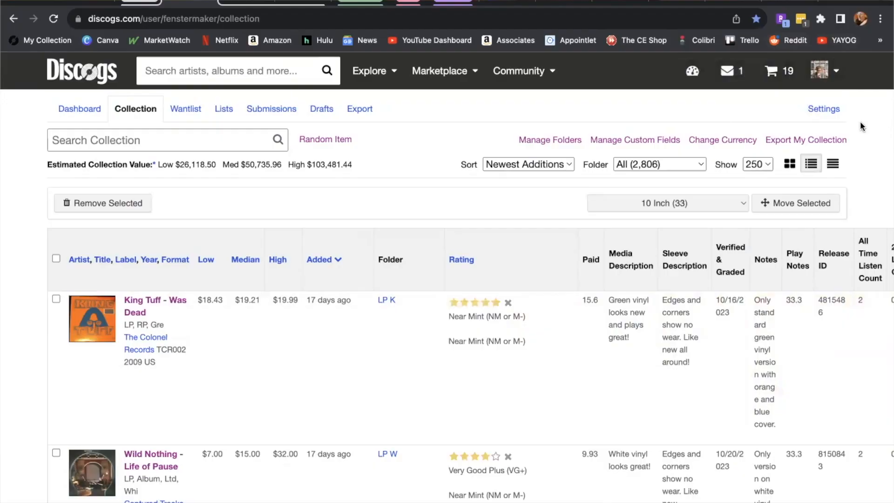
pyautogui.moveTo(430, 139)
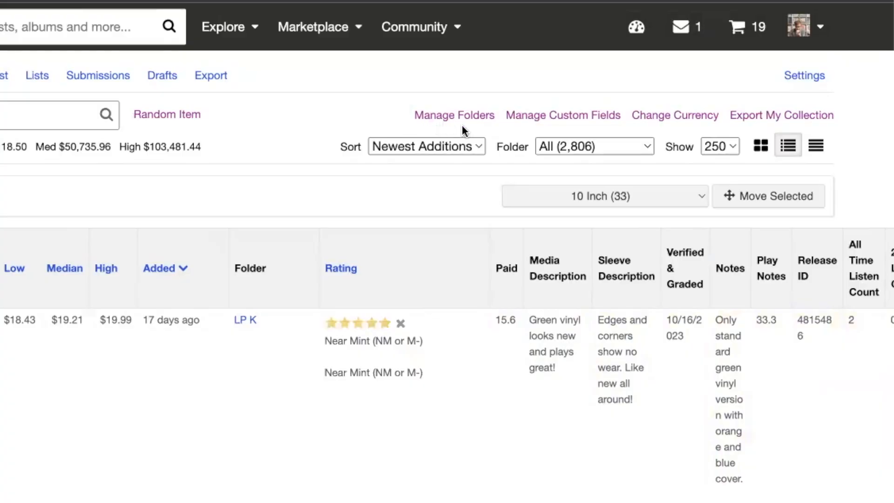
pyautogui.moveTo(674, 120)
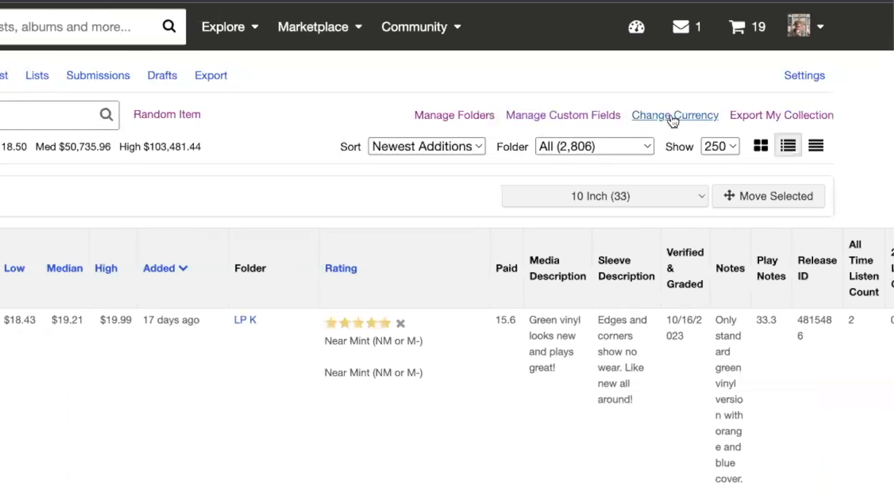
pyautogui.moveTo(758, 120)
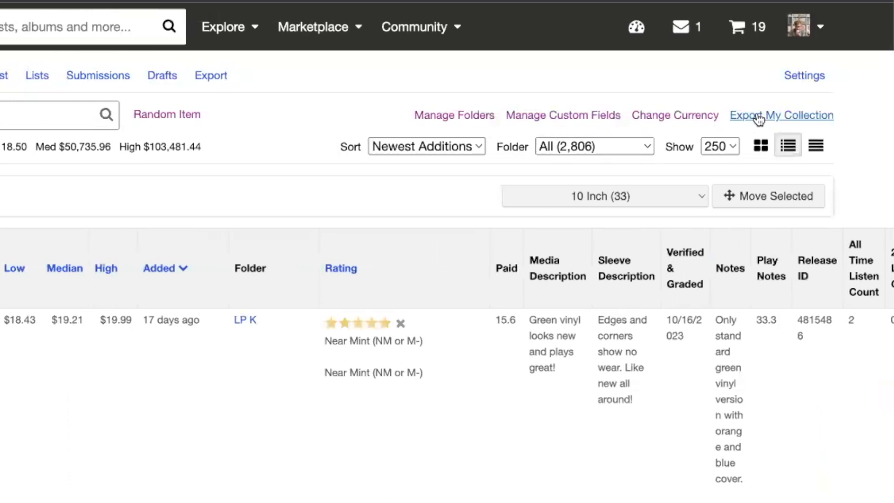
# - Follow 'Export My Collection' to the export page with Collection as the data type
pyautogui.click(782, 116)
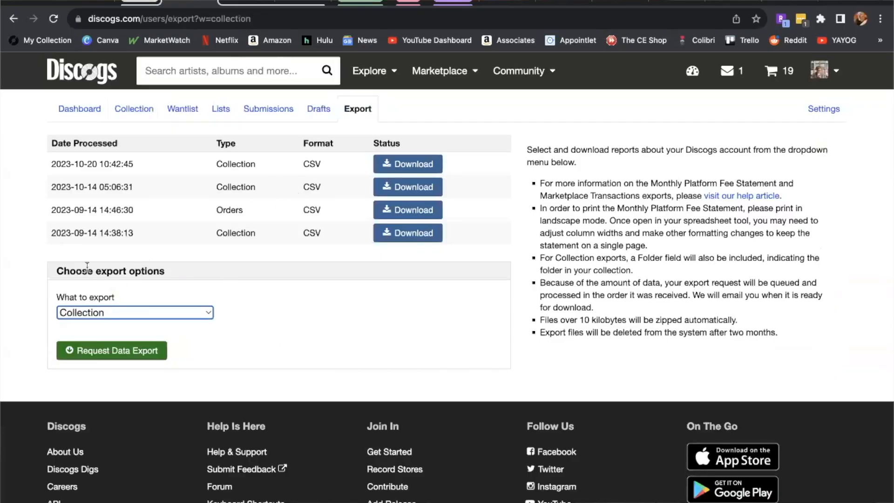
pyautogui.moveTo(186, 311)
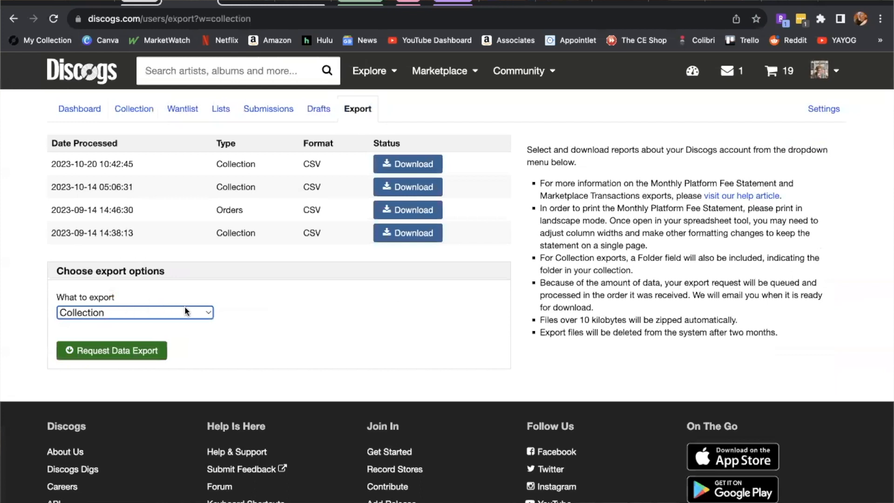
# - Expand the 'What to export' list, keeping Collection selected
pyautogui.click(134, 313)
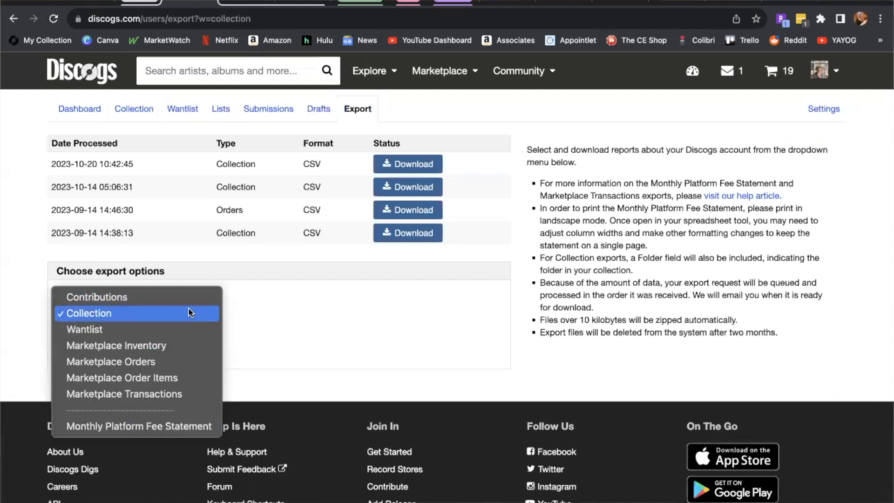
pyautogui.moveTo(192, 348)
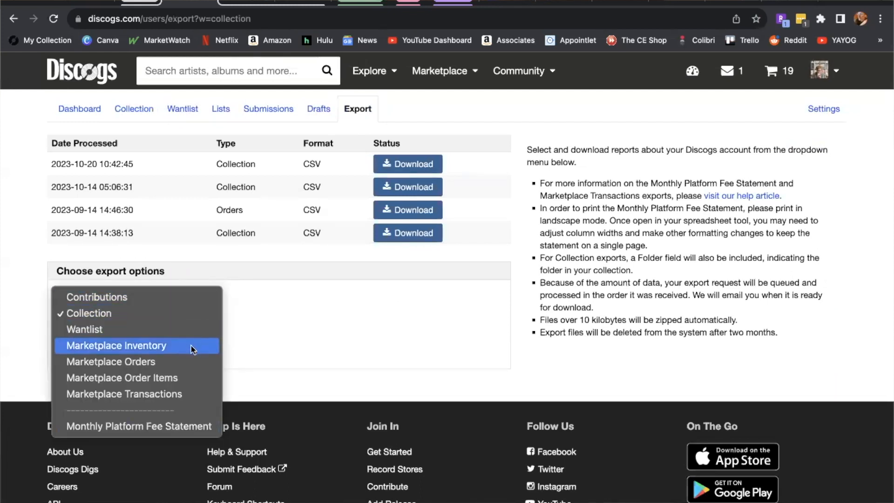
pyautogui.moveTo(194, 374)
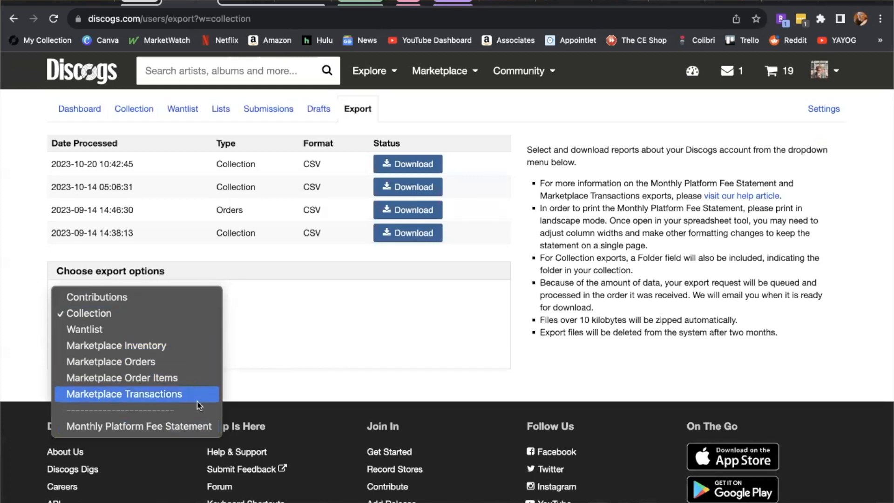
pyautogui.moveTo(286, 363)
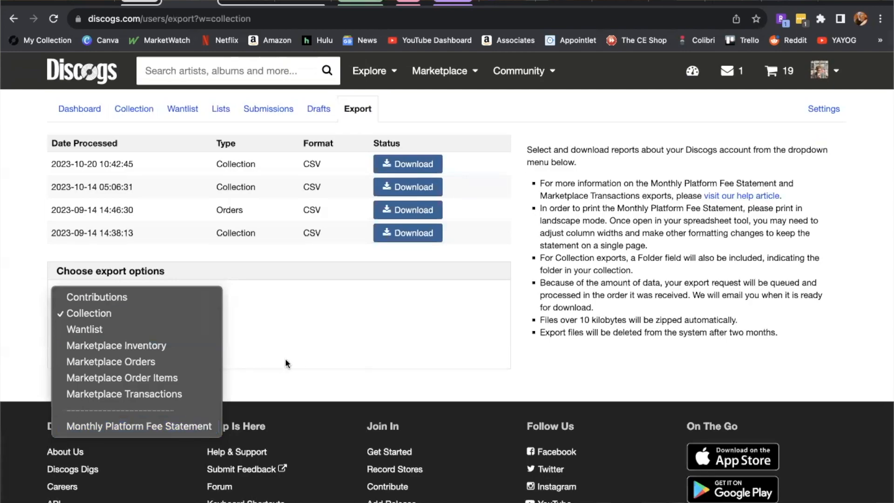